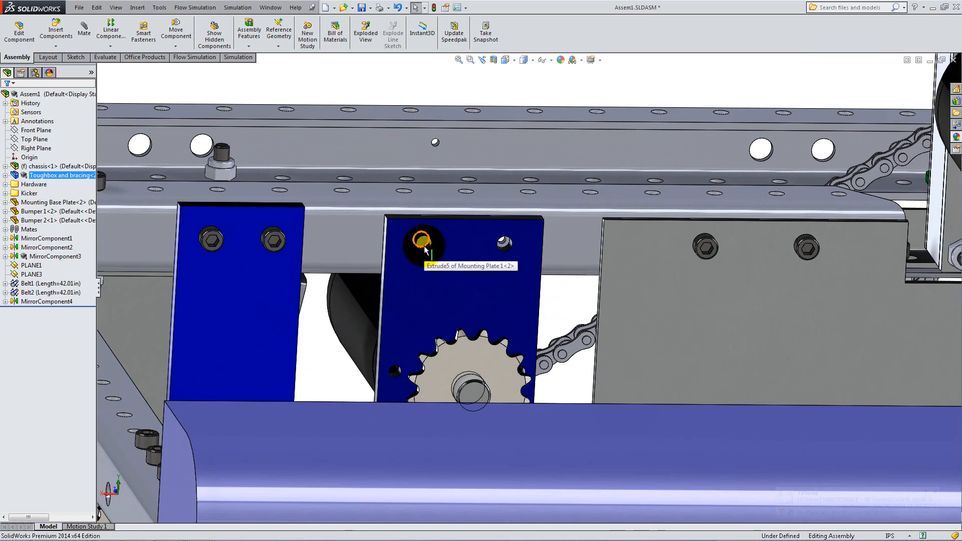
{"action": "mouse_move", "coordinate": [428, 252]}
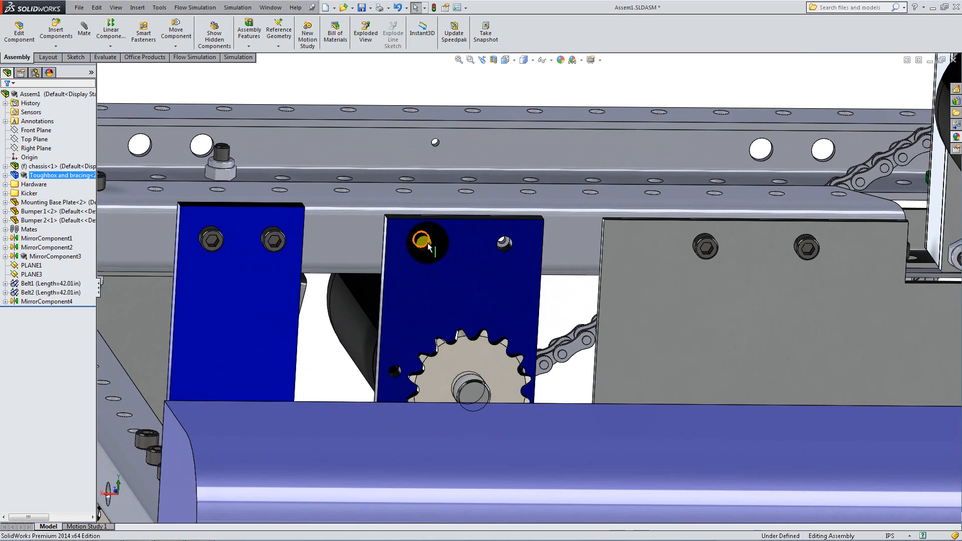
Start a sketch on the mounting plate face and convert the two bolt-hole edges into circles
{"action": "right_click", "coordinate": [424, 242]}
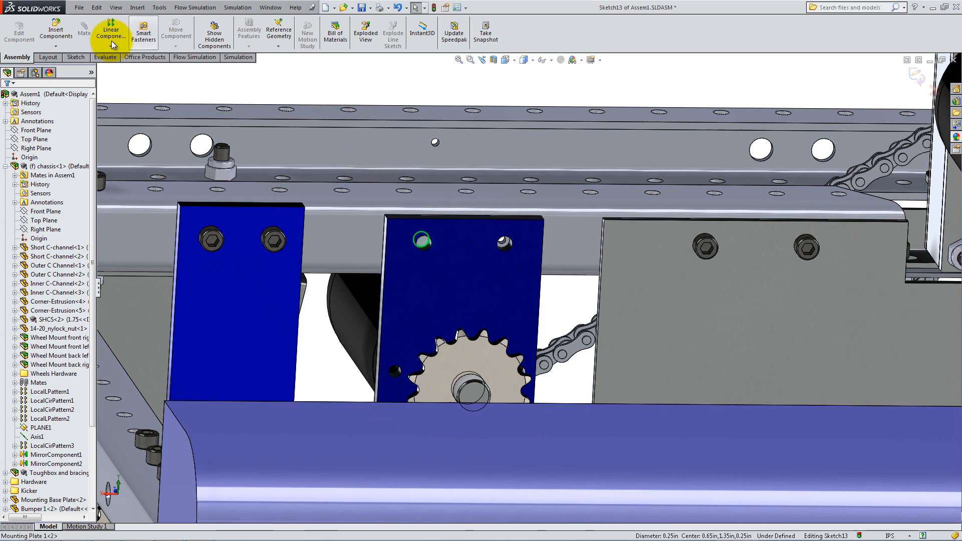
{"action": "left_click", "coordinate": [76, 57]}
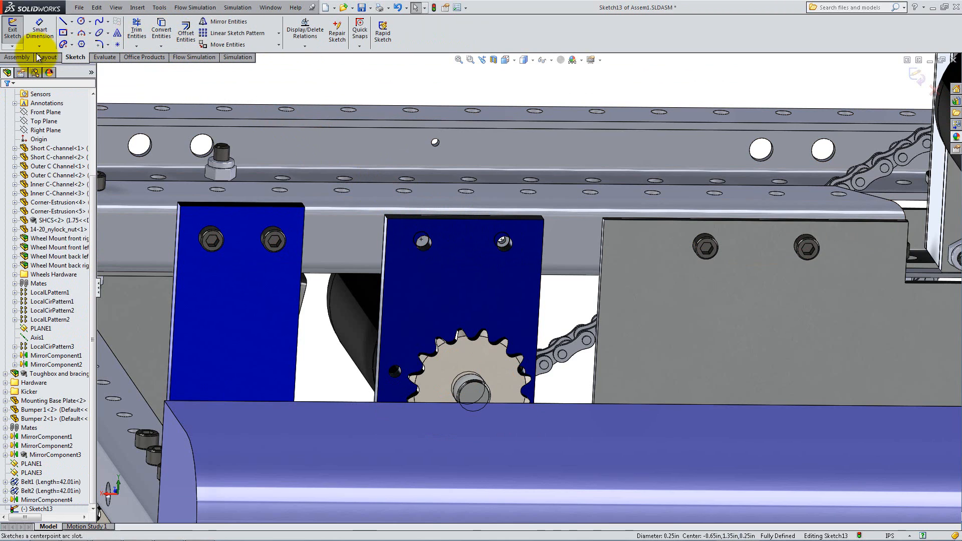
{"action": "left_click", "coordinate": [249, 31]}
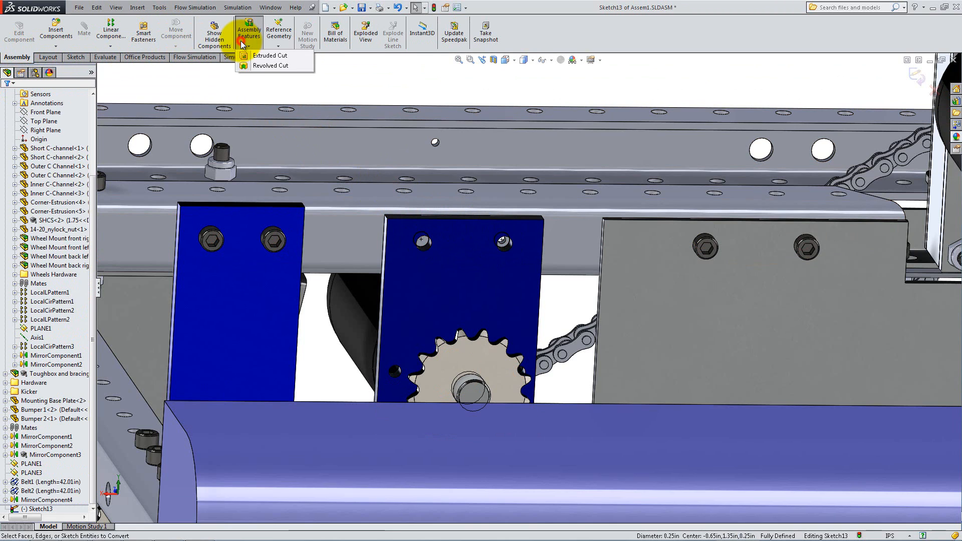
Extrude-cut the holes Through All in both directions, scoped to the selected chassis only
{"action": "left_click", "coordinate": [270, 55]}
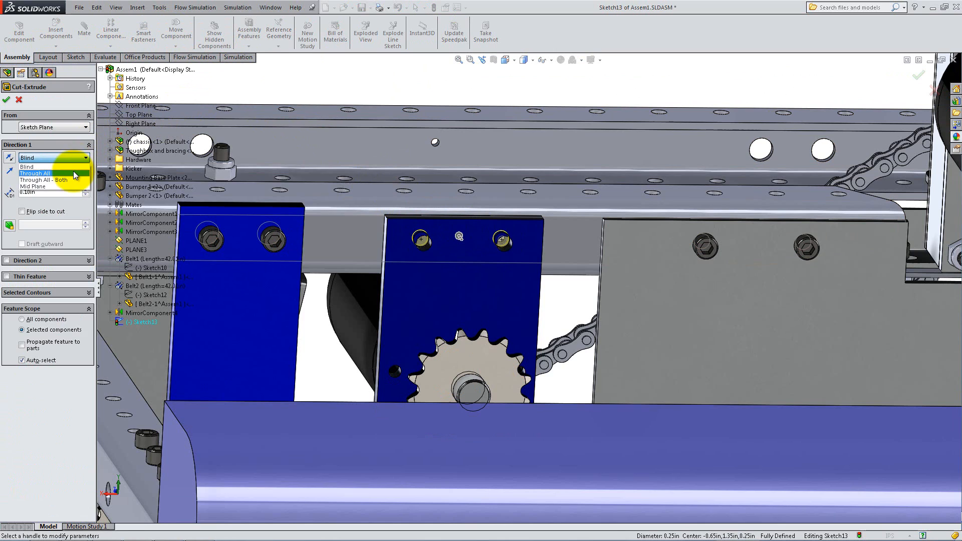
{"action": "left_click", "coordinate": [35, 174]}
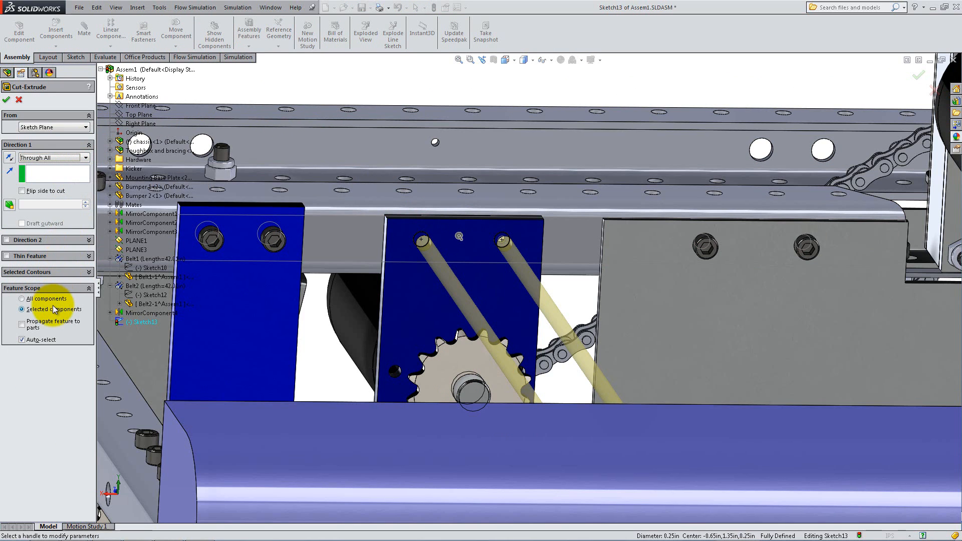
{"action": "left_click", "coordinate": [23, 340]}
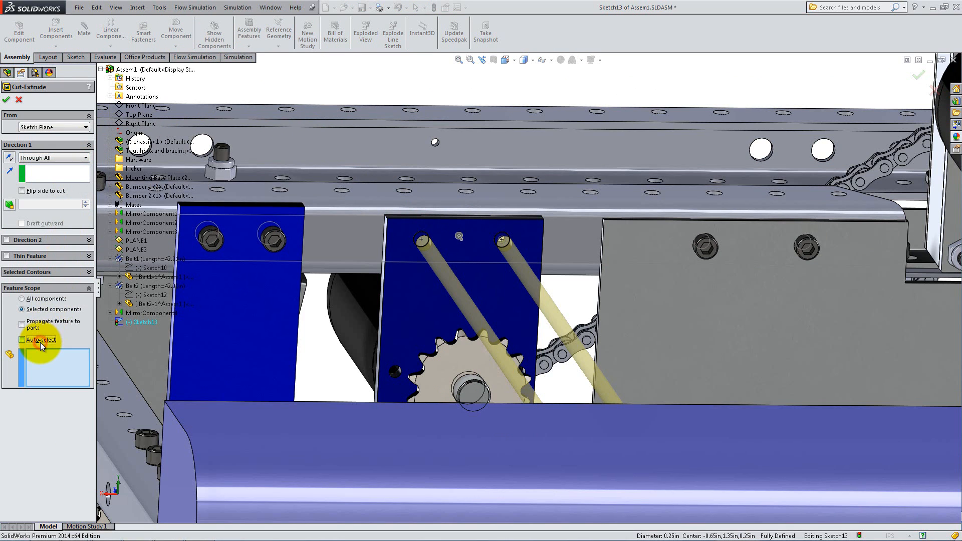
{"action": "left_click", "coordinate": [328, 240]}
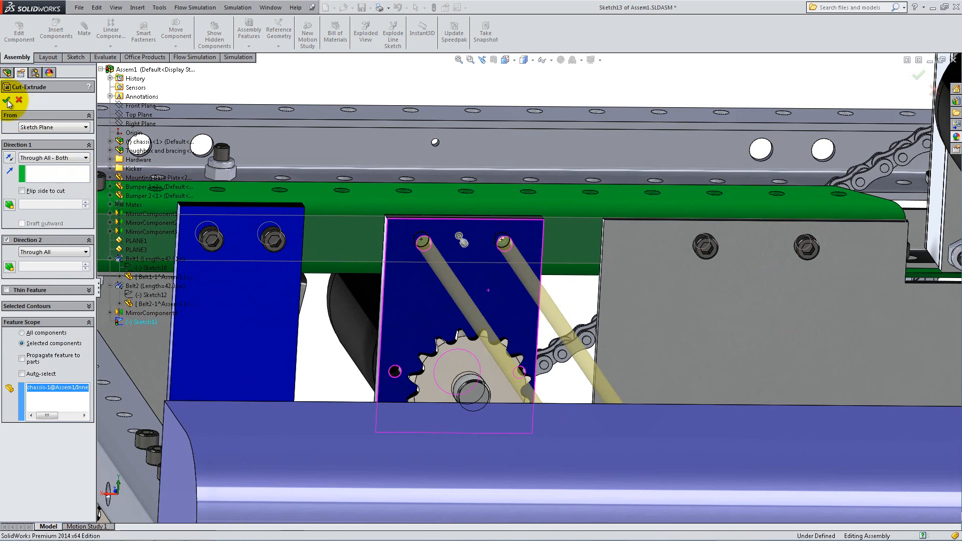
{"action": "left_click", "coordinate": [9, 100]}
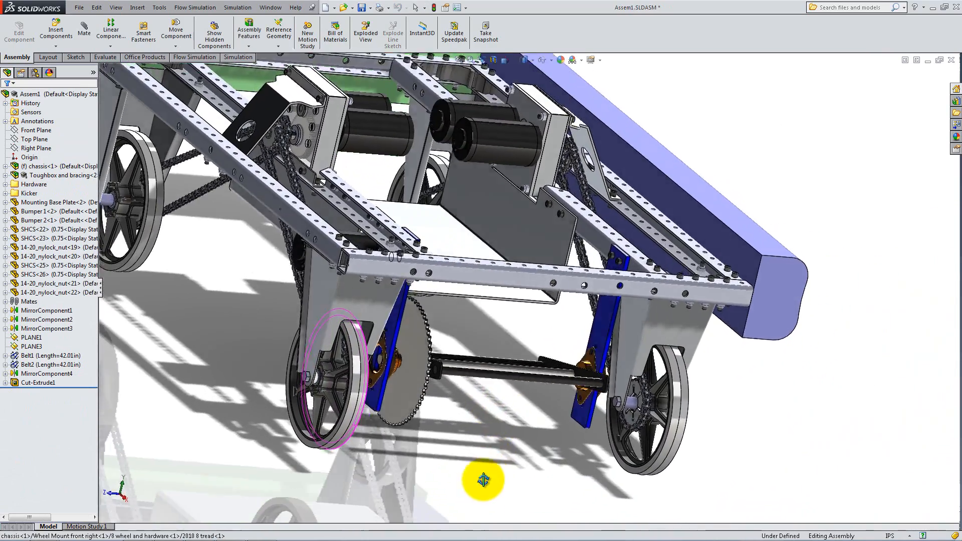
Isolate the Mounting Base Plate so only it is shown
{"action": "left_click_drag", "start_coordinate": [483, 481], "coordinate": [482, 494]}
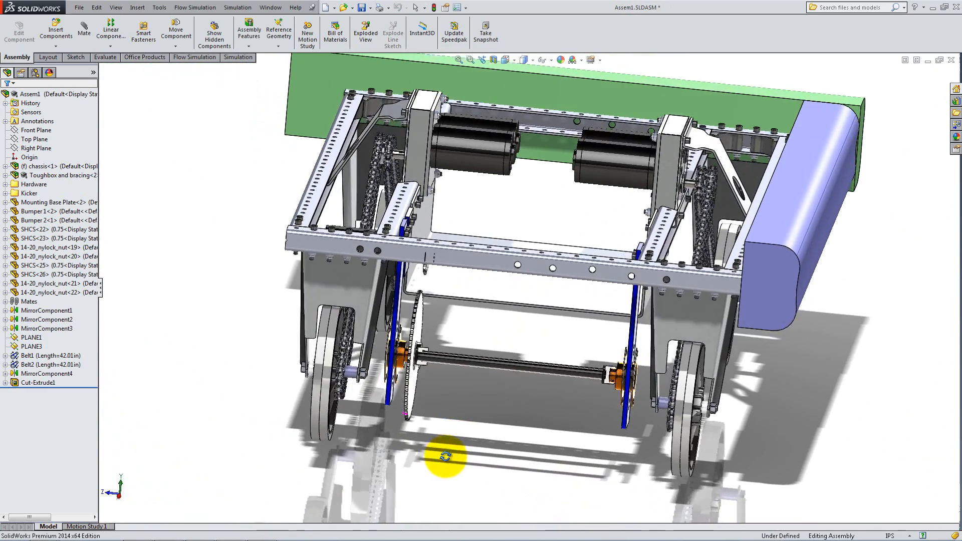
{"action": "right_click", "coordinate": [448, 457]}
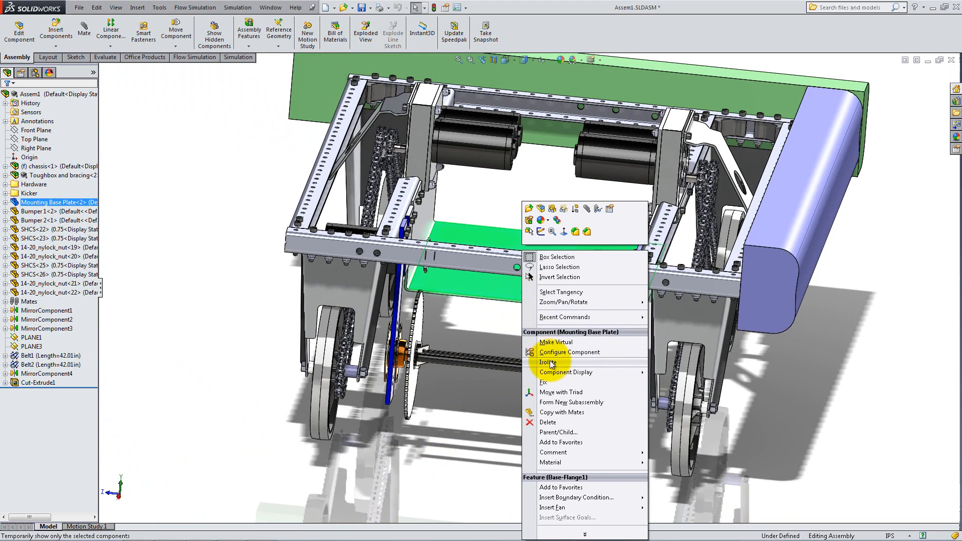
{"action": "left_click", "coordinate": [545, 362]}
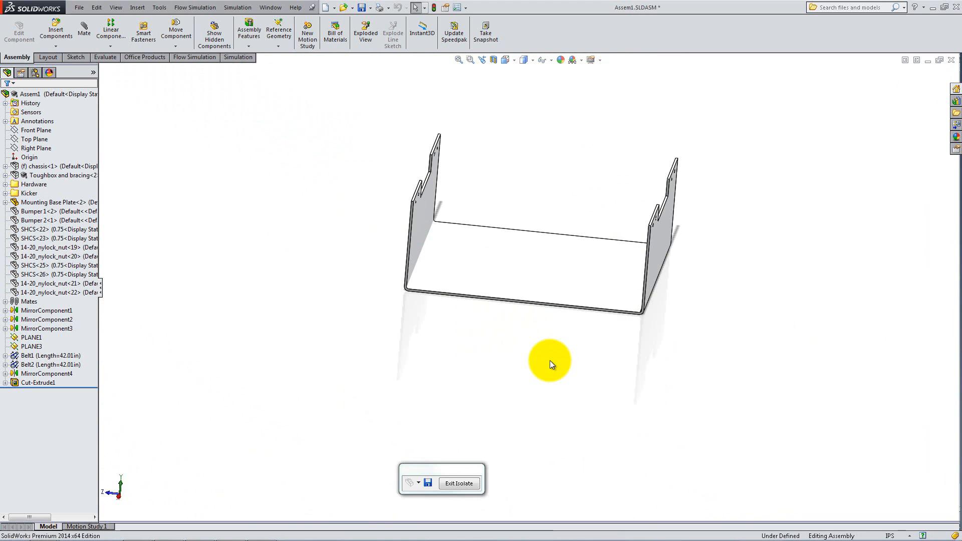
{"action": "mouse_move", "coordinate": [505, 334]}
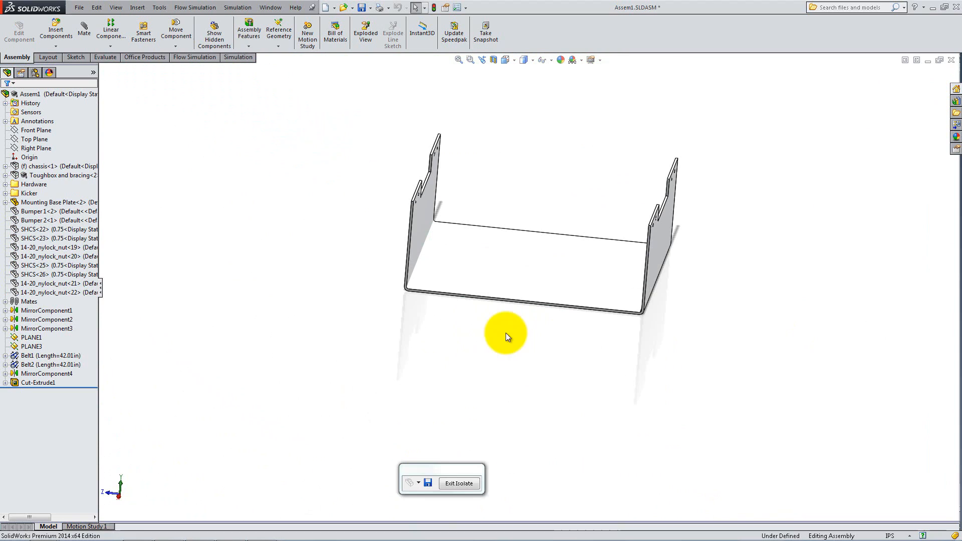
Insert the FRC Battery-12V part and place it beside the base plate for positioning
{"action": "left_click", "coordinate": [55, 31]}
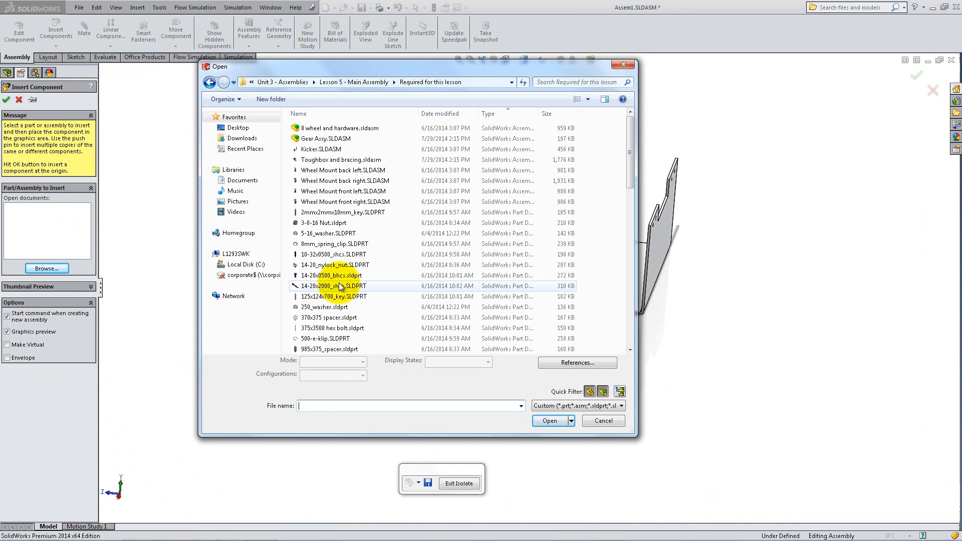
{"action": "left_click", "coordinate": [335, 286]}
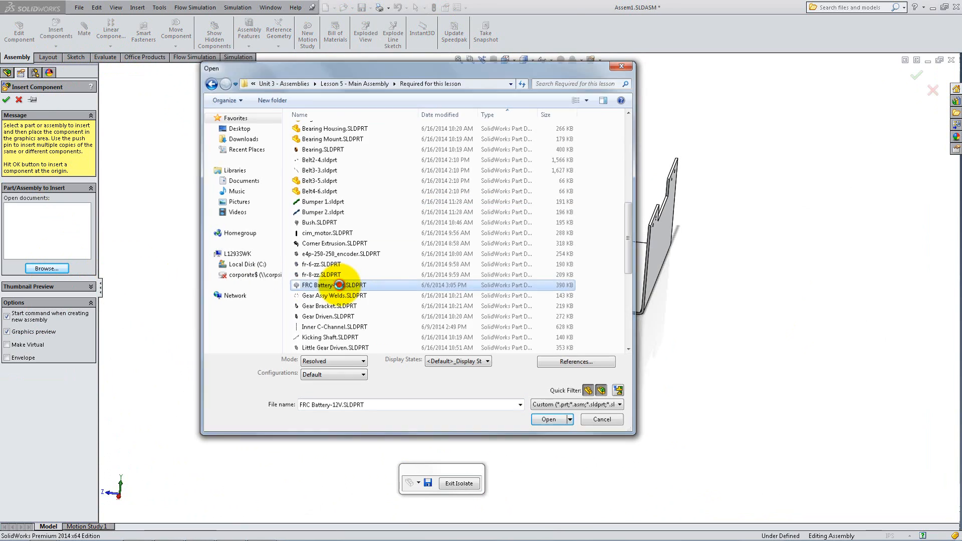
{"action": "left_click", "coordinate": [547, 419]}
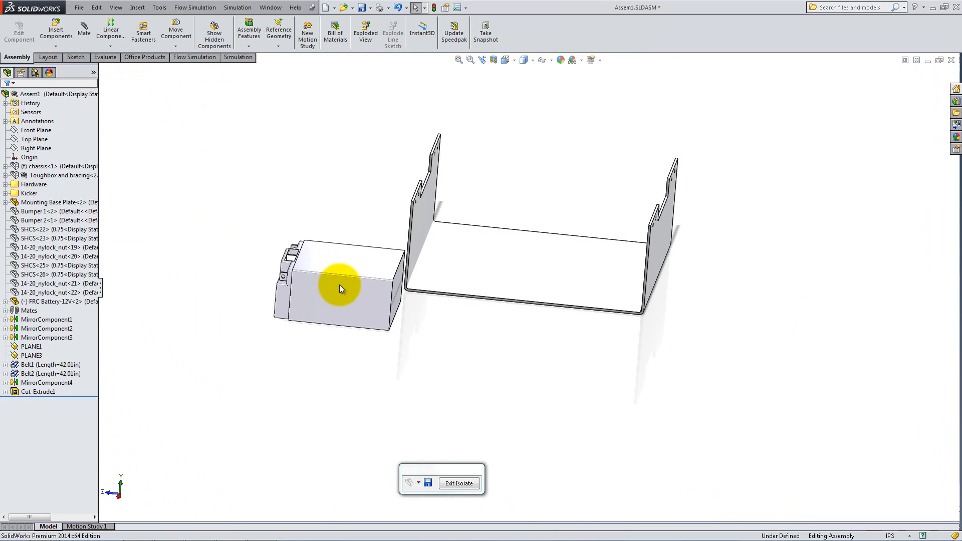
{"action": "left_click", "coordinate": [84, 29]}
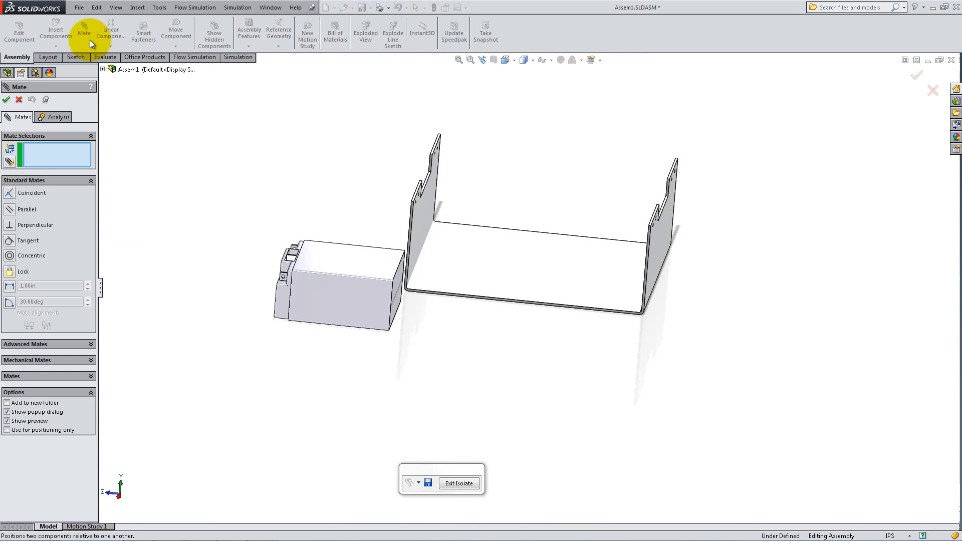
{"action": "left_click", "coordinate": [503, 283]}
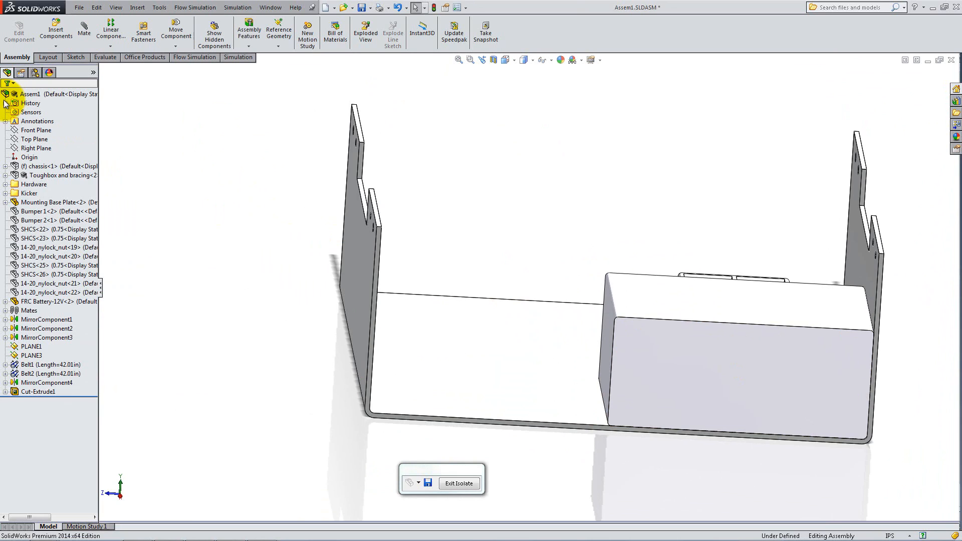
Insert a new in-context part for the battery mount and pick its sketch face
{"action": "left_click", "coordinate": [55, 29]}
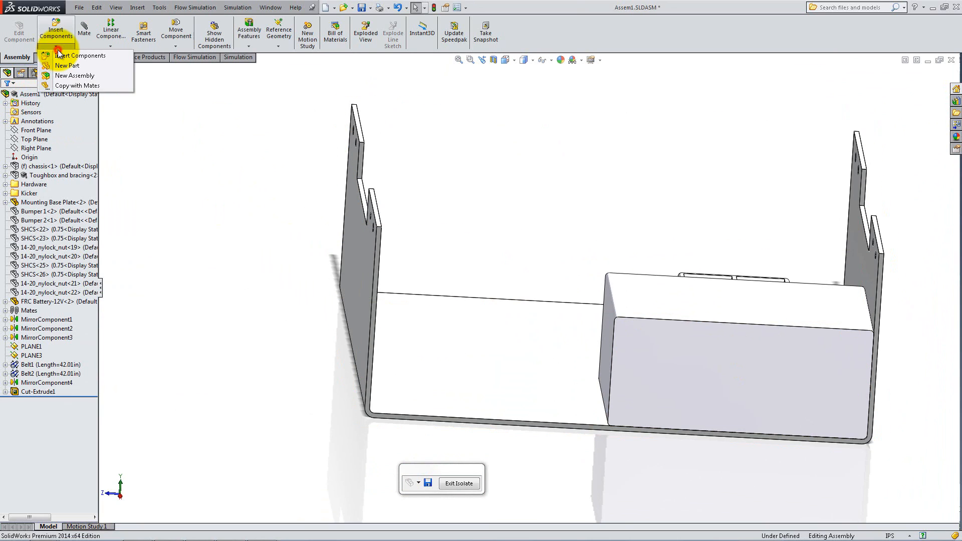
{"action": "left_click", "coordinate": [67, 66]}
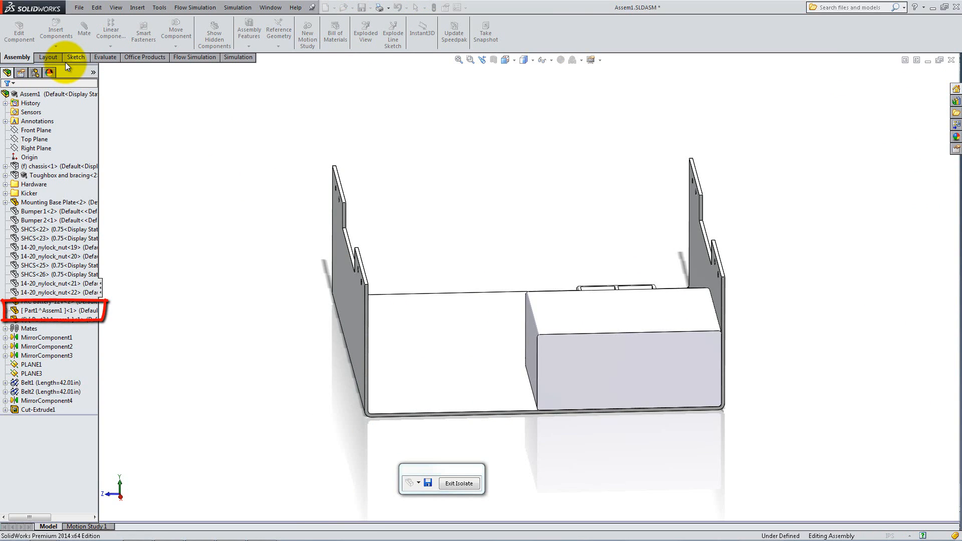
{"action": "left_click", "coordinate": [583, 364]}
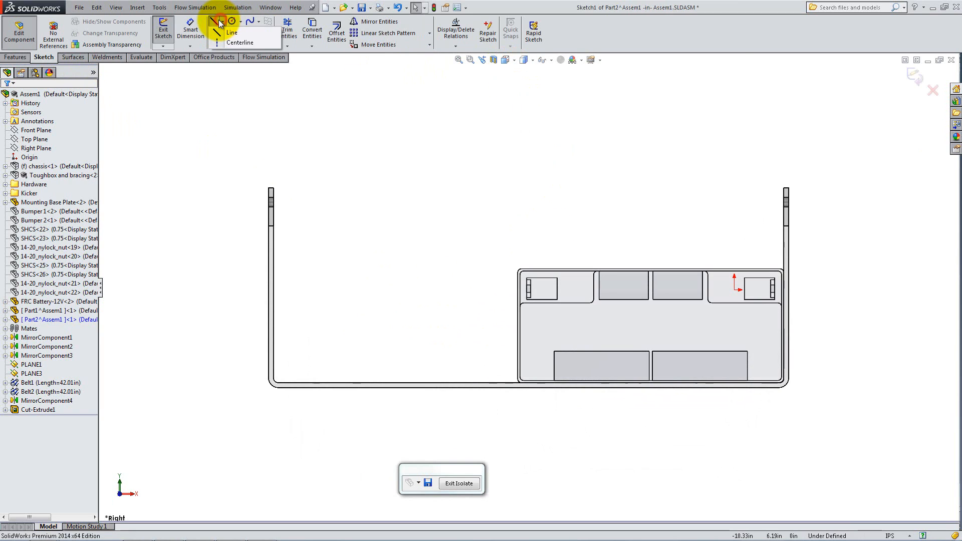
Draw the mount outline along the frame bottom and make its lines collinear with the battery edges
{"action": "left_click", "coordinate": [231, 32]}
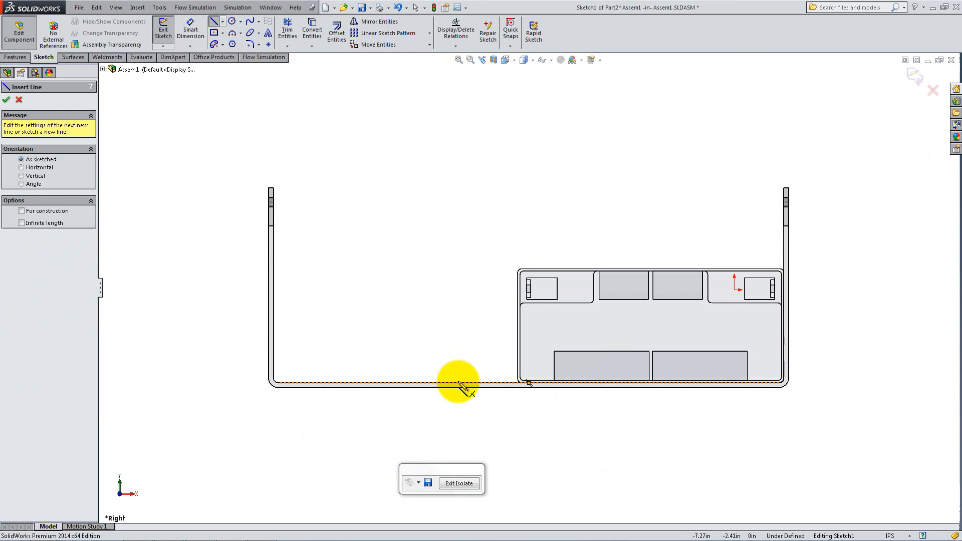
{"action": "left_click", "coordinate": [791, 264]}
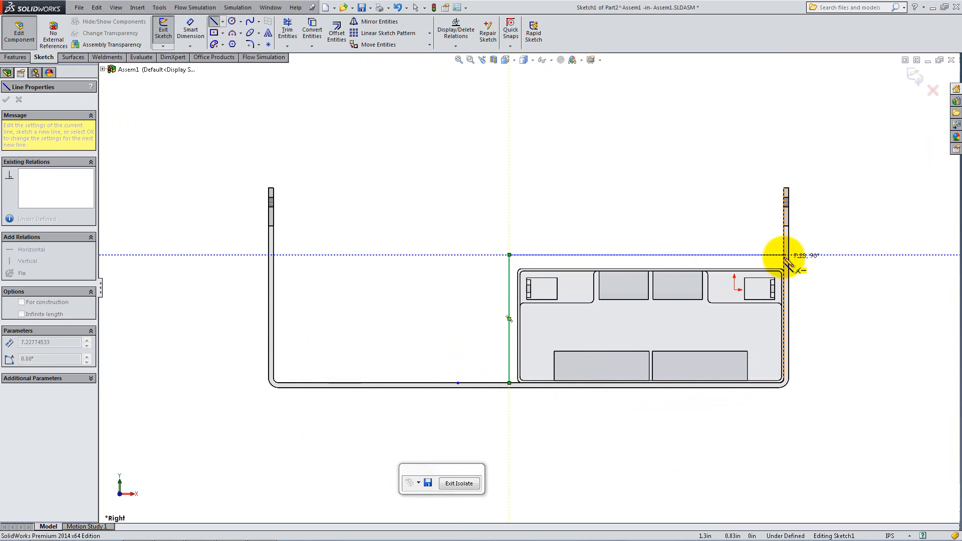
{"action": "right_click", "coordinate": [792, 264]}
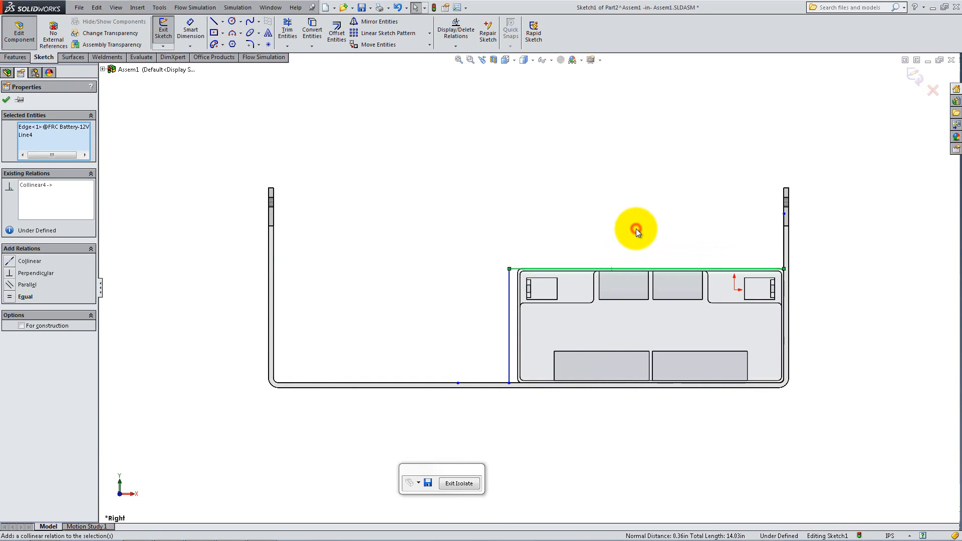
{"action": "left_click", "coordinate": [517, 306]}
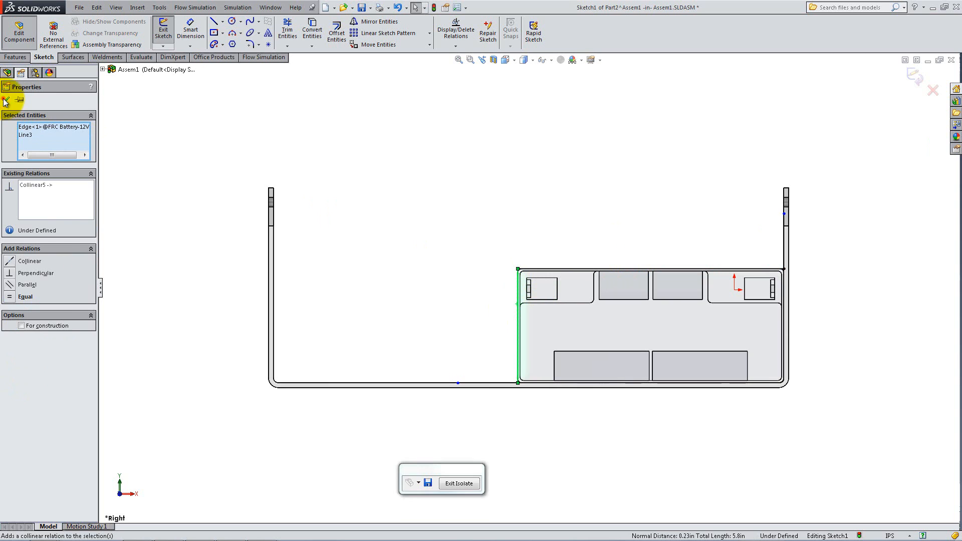
{"action": "left_click", "coordinate": [190, 29]}
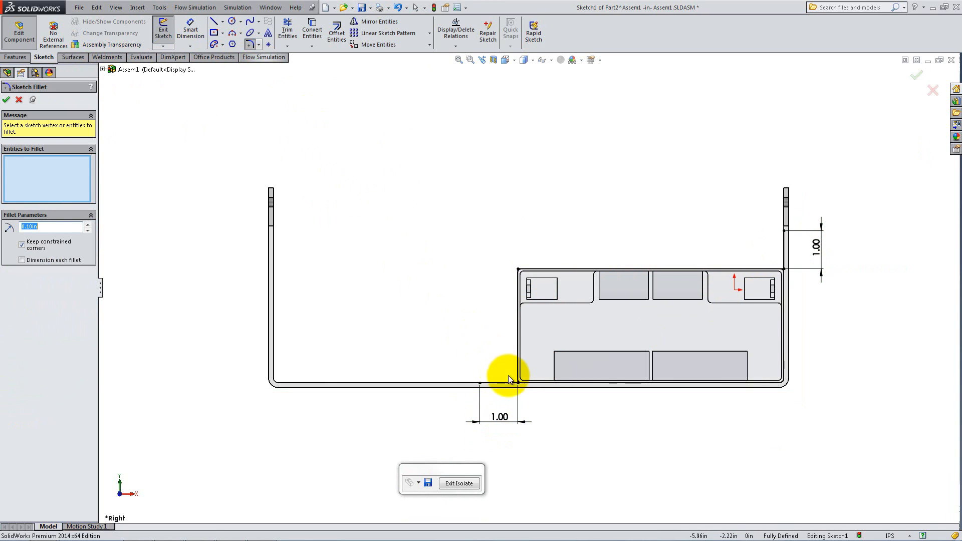
Fillet the outline corners at 0.10 in and offset the chained outline into a thin-walled profile
{"action": "left_click", "coordinate": [787, 269]}
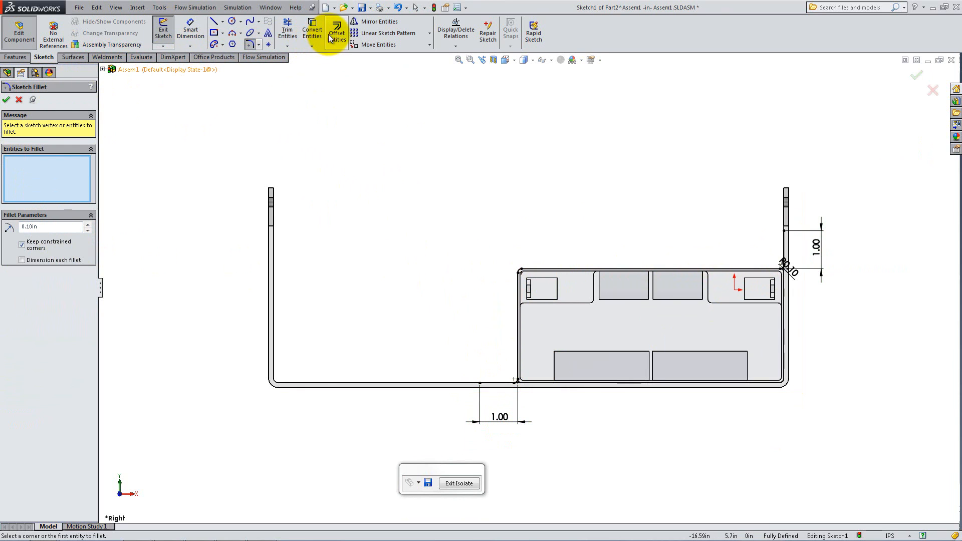
{"action": "left_click", "coordinate": [336, 29]}
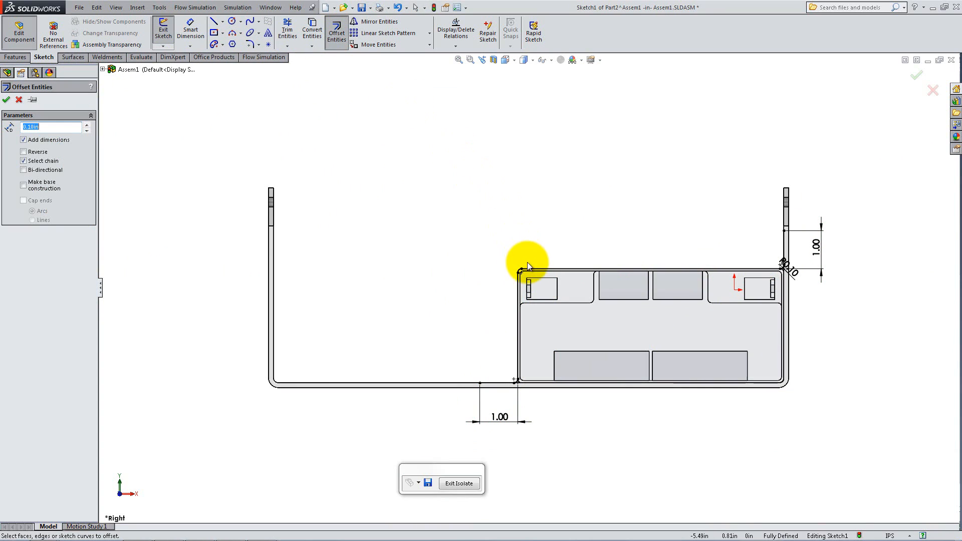
{"action": "left_click", "coordinate": [520, 271]}
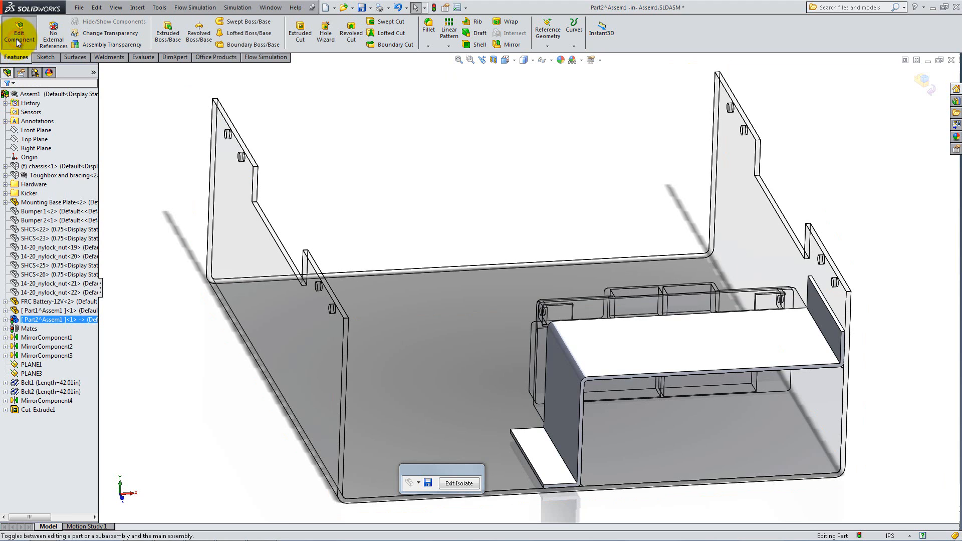
Exit editing of Part2 and return to the full robot assembly
{"action": "left_click", "coordinate": [18, 32]}
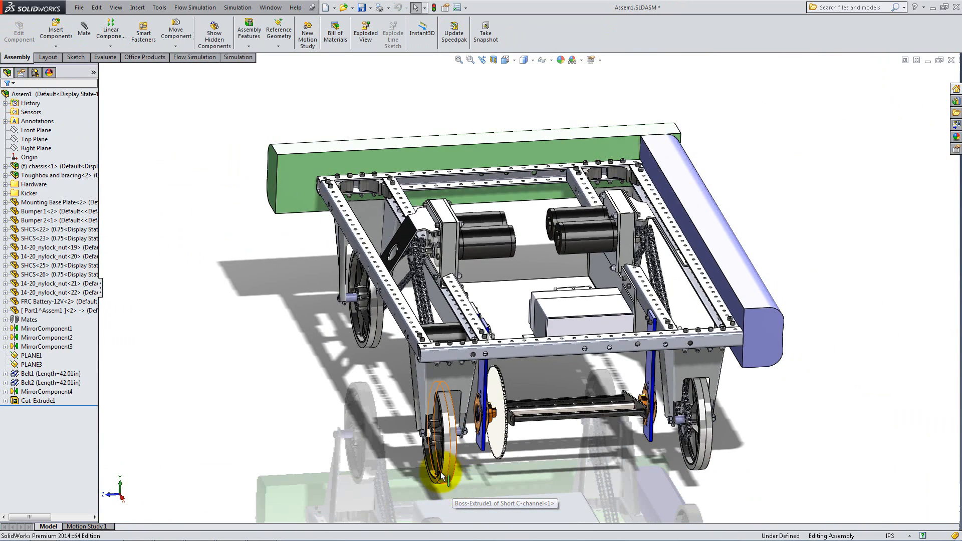
Mirror Bumper 1 about the chassis Right Plane, then mirror the other bumper likewise
{"action": "left_click", "coordinate": [138, 7]}
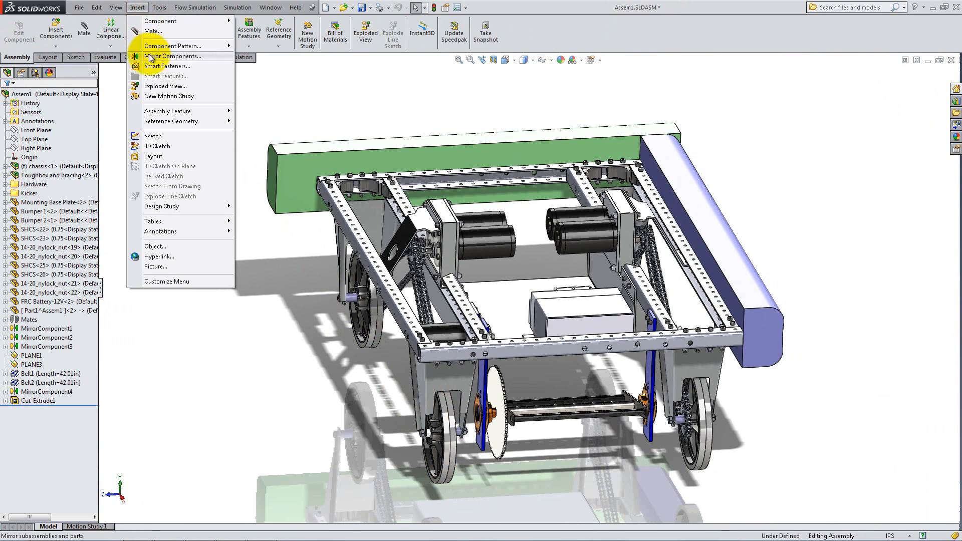
{"action": "left_click", "coordinate": [166, 56]}
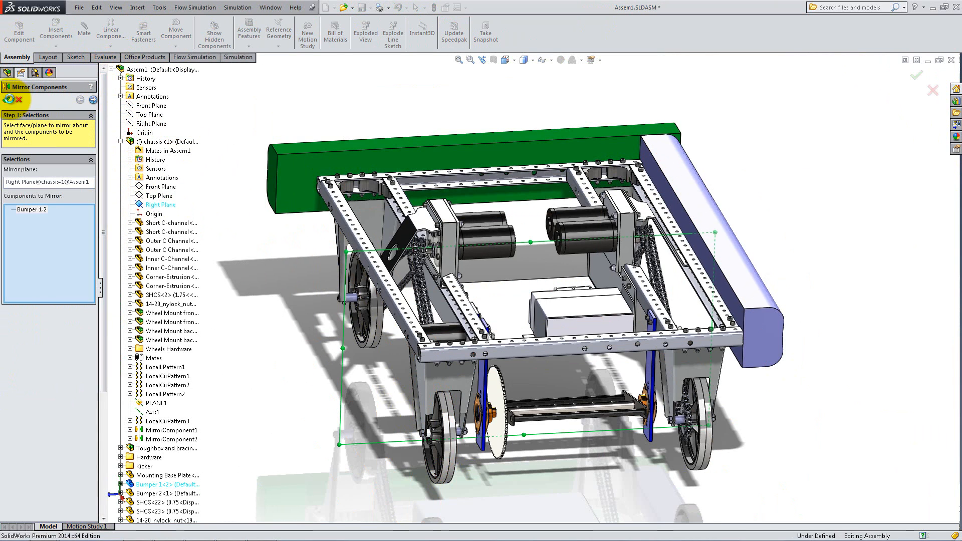
{"action": "left_click", "coordinate": [137, 7]}
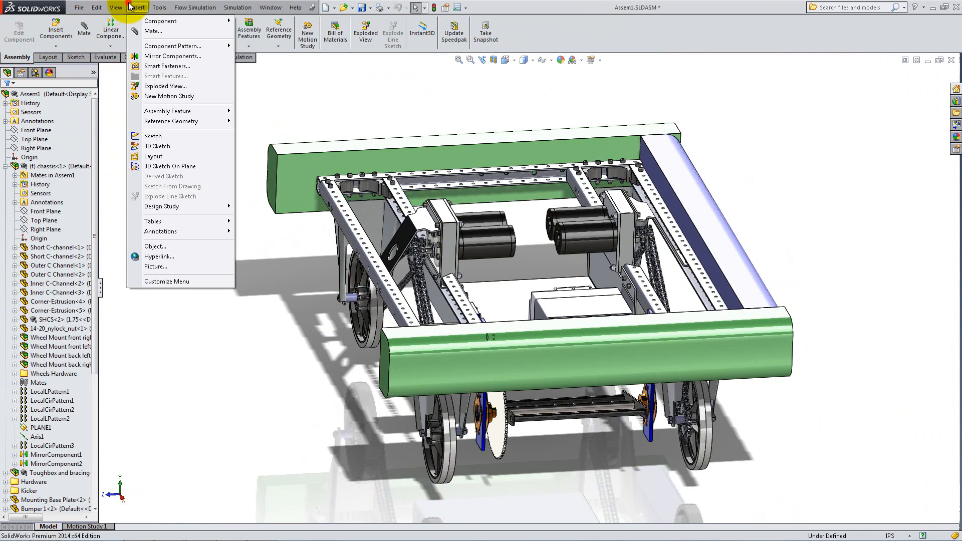
{"action": "left_click", "coordinate": [173, 56]}
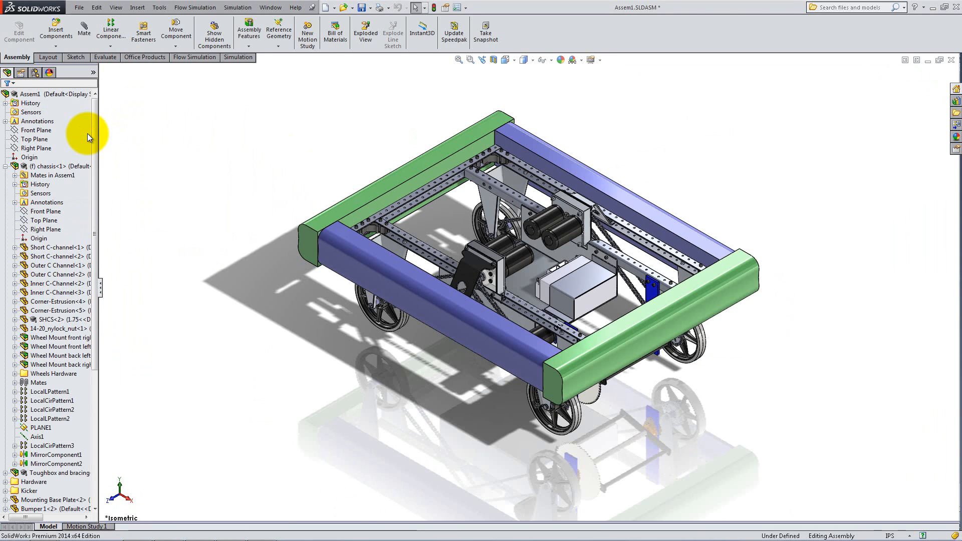
{"action": "mouse_move", "coordinate": [107, 142]}
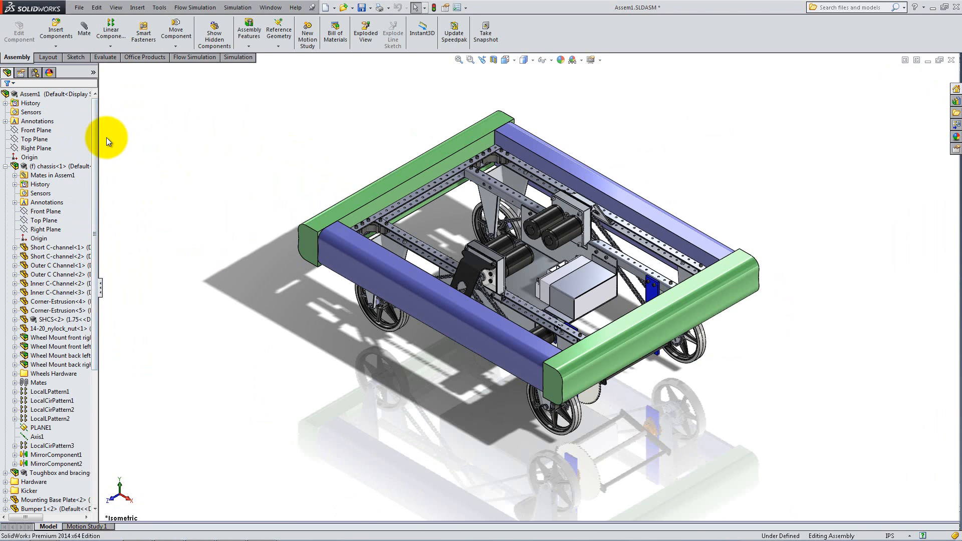